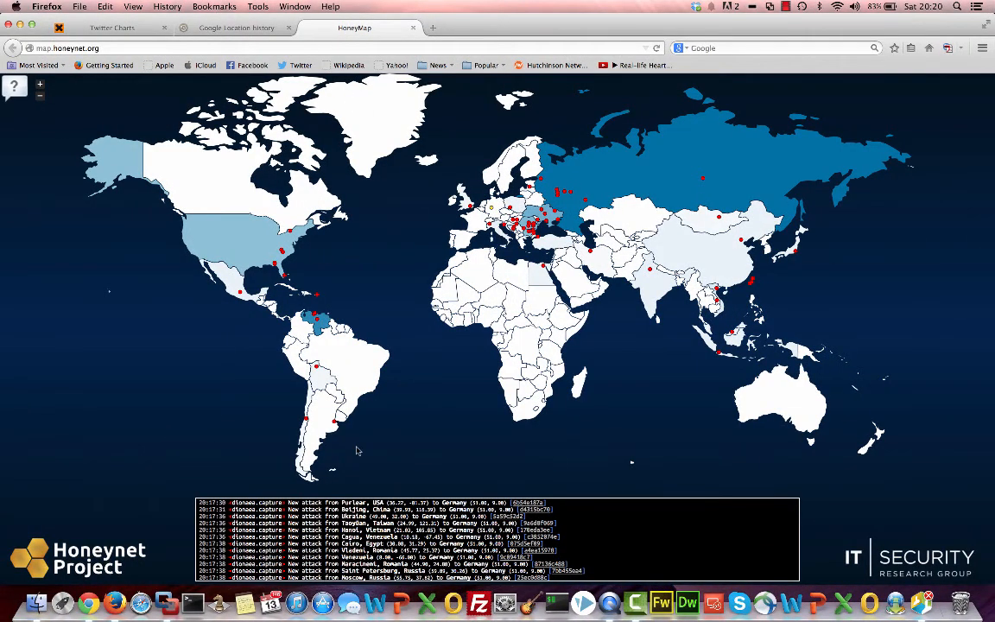
pyautogui.moveTo(440, 432)
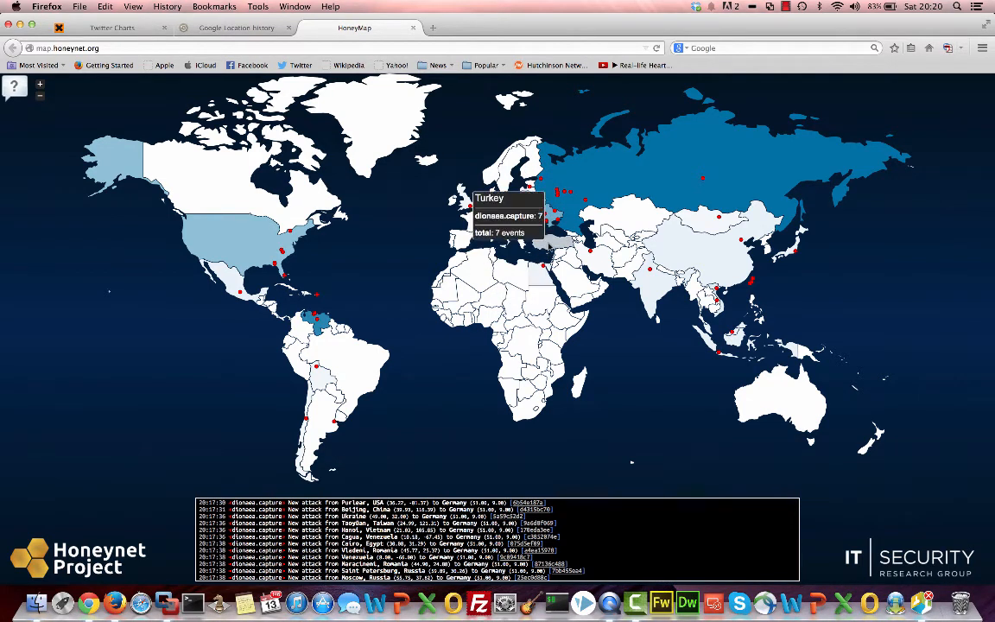
pyautogui.moveTo(702, 180)
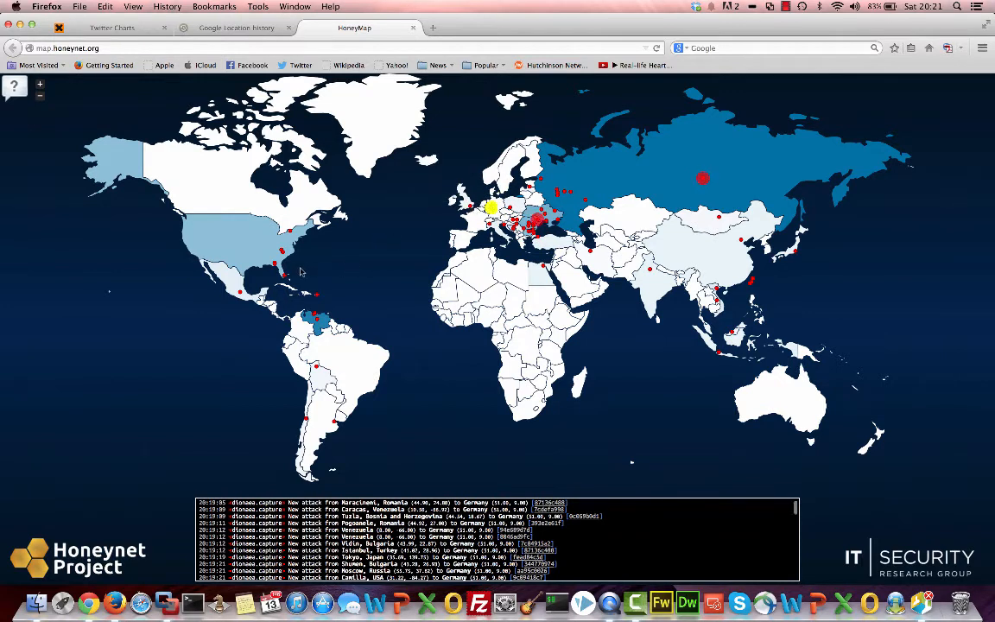
pyautogui.moveTo(285, 256)
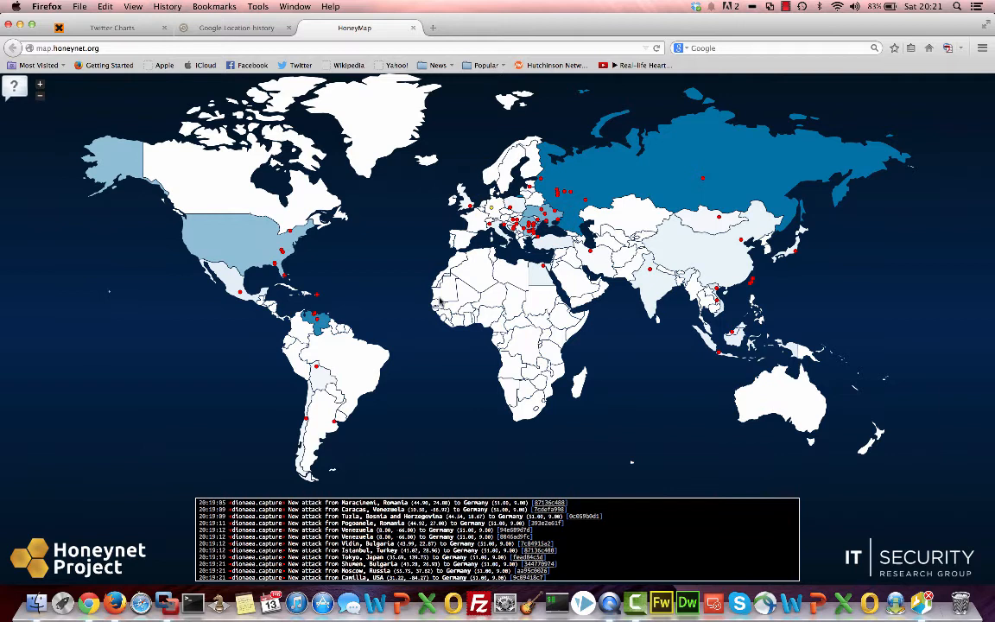
pyautogui.moveTo(320, 325)
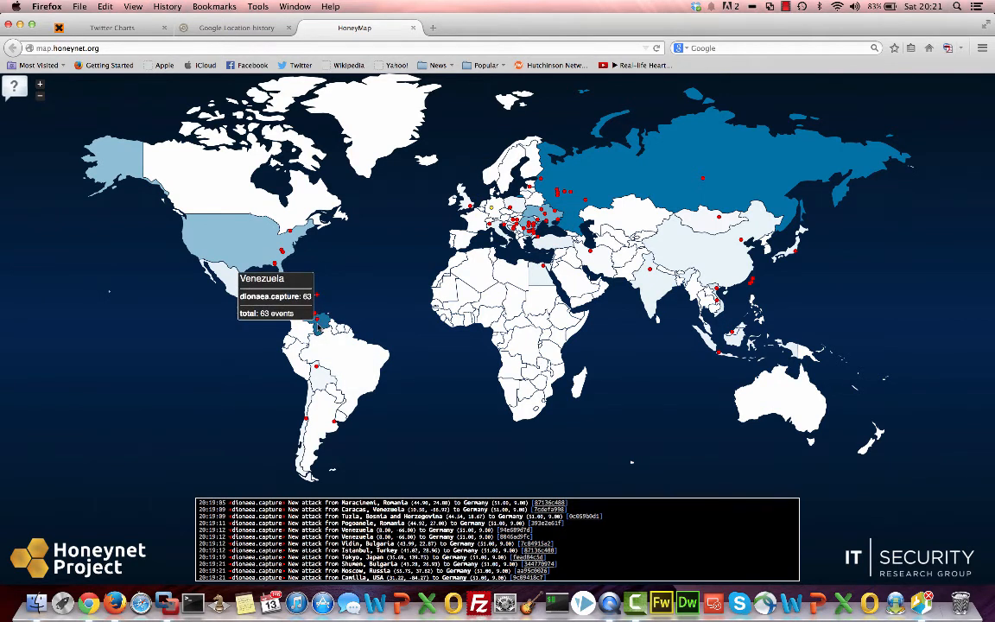
pyautogui.moveTo(484, 294)
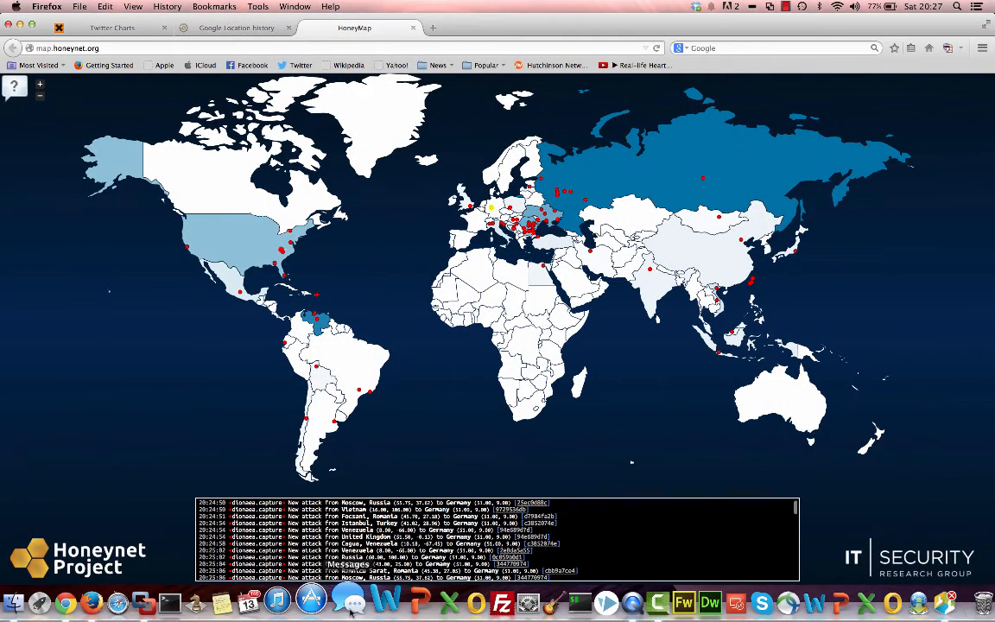
# - Narrow the chart's date slider to the most recent tweets and expand the replies to edinburghnapier
pyautogui.click(112, 28)
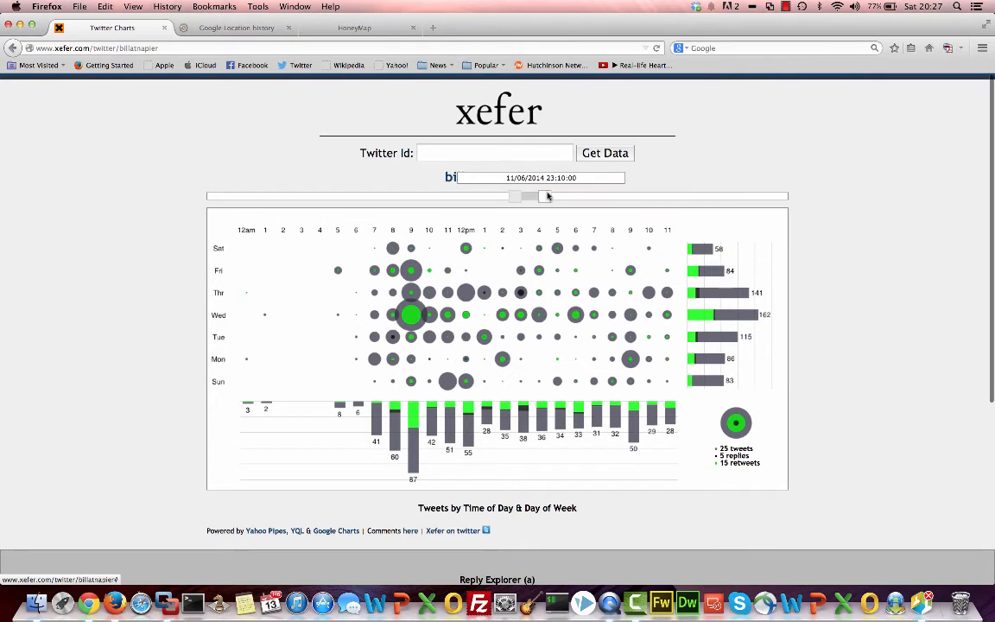
pyautogui.moveTo(546, 197); pyautogui.dragTo(551, 197)
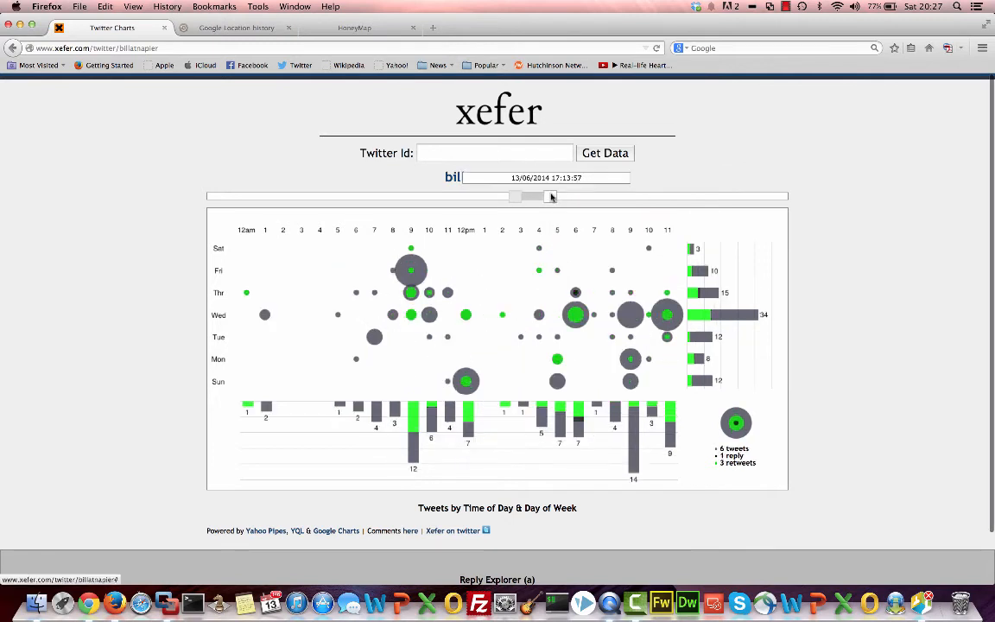
pyautogui.moveTo(551, 197); pyautogui.dragTo(567, 197)
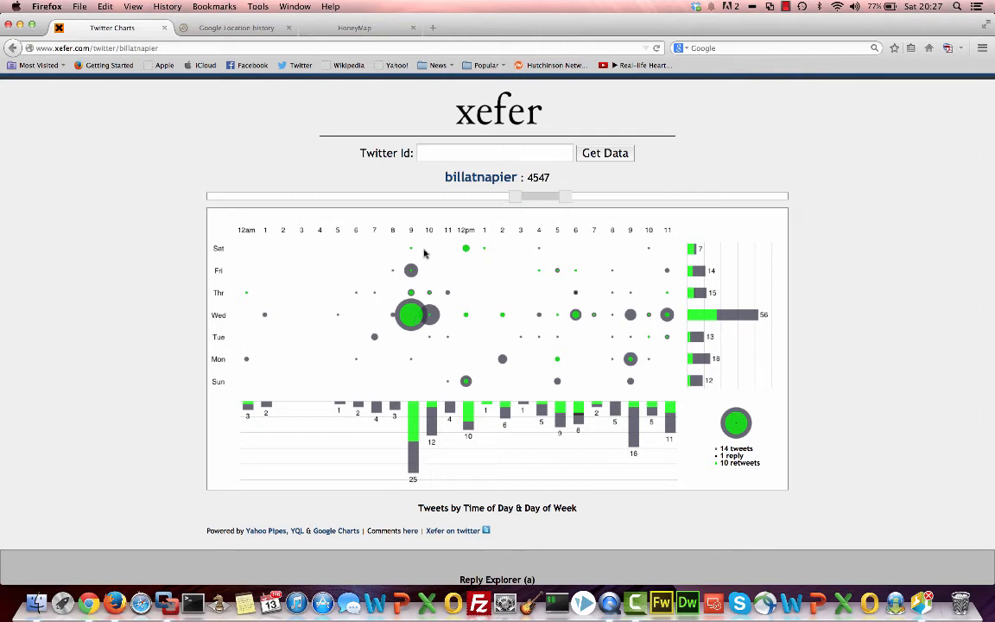
pyautogui.moveTo(542, 195); pyautogui.dragTo(539, 201)
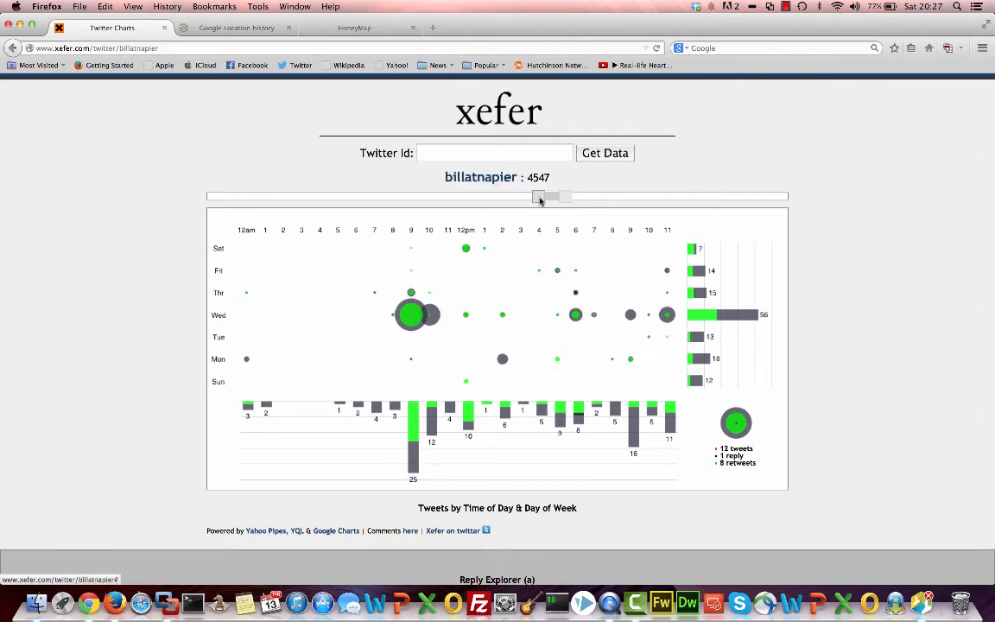
pyautogui.moveTo(539, 197); pyautogui.dragTo(560, 197)
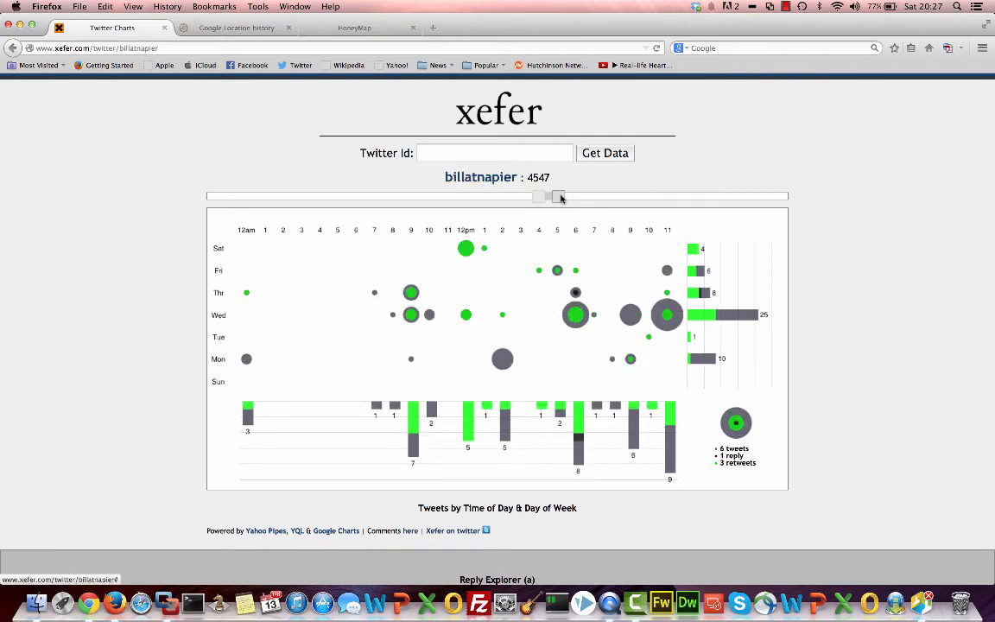
pyautogui.moveTo(556, 197); pyautogui.dragTo(550, 197)
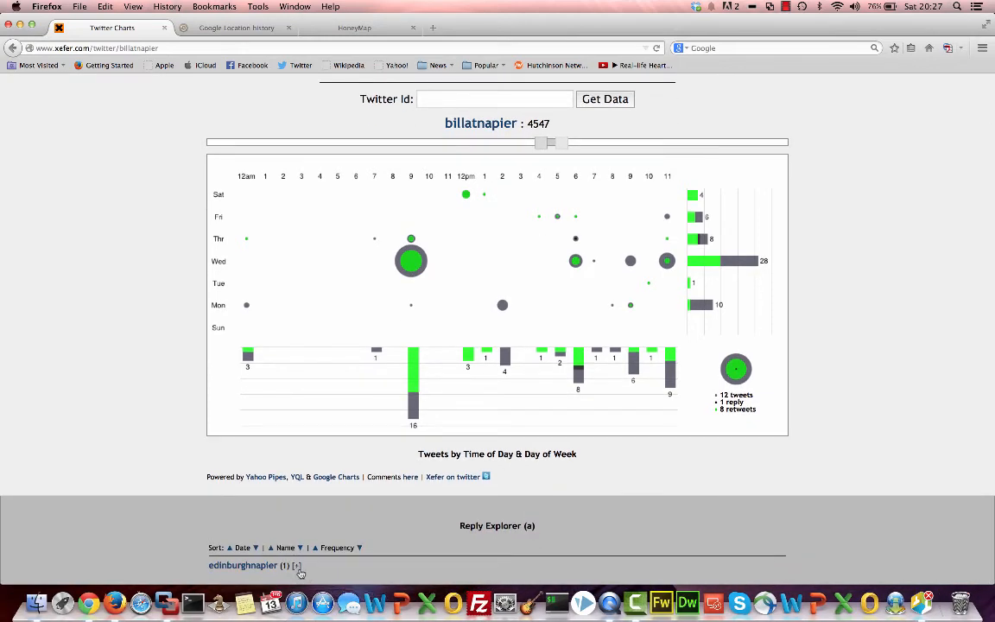
pyautogui.click(295, 565)
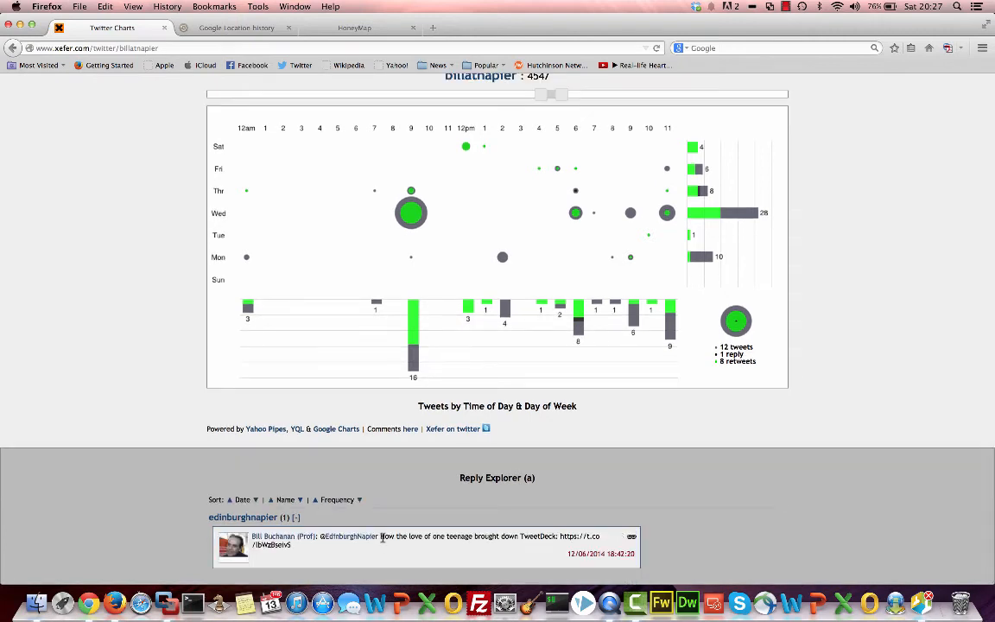
pyautogui.moveTo(522, 569)
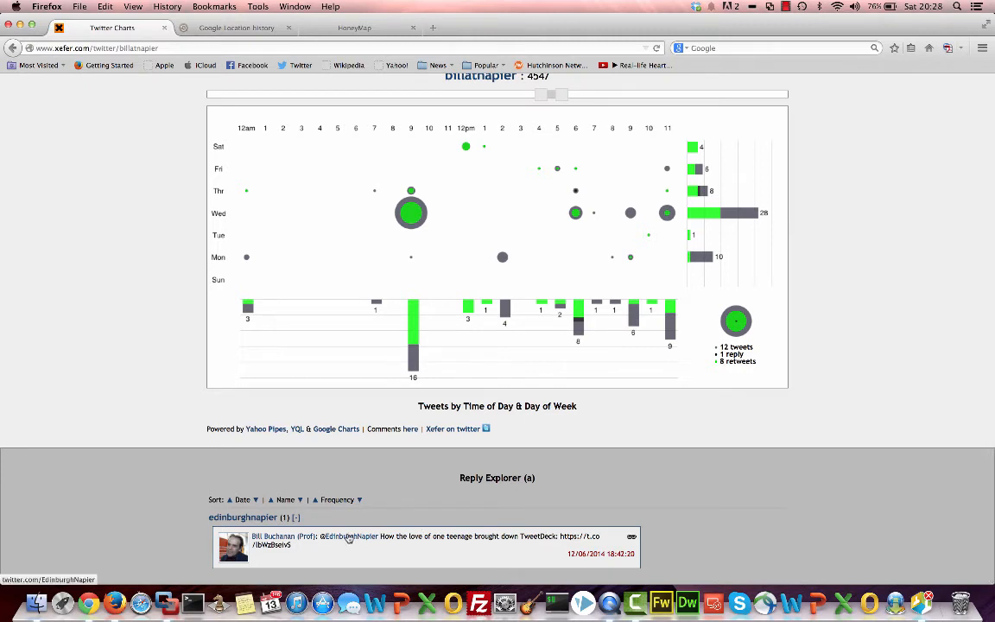
pyautogui.moveTo(423, 223)
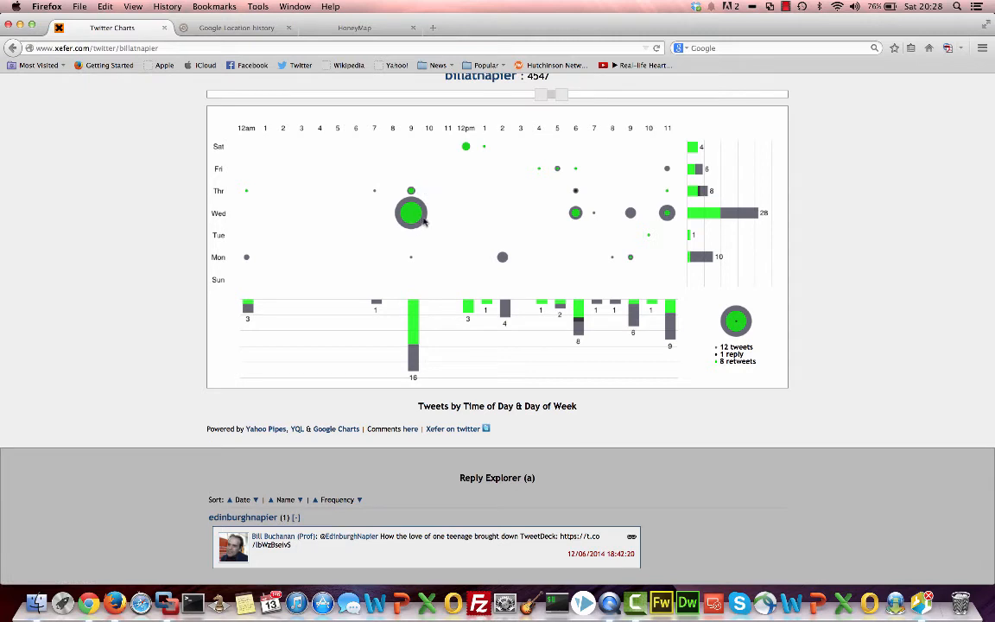
pyautogui.moveTo(411, 214)
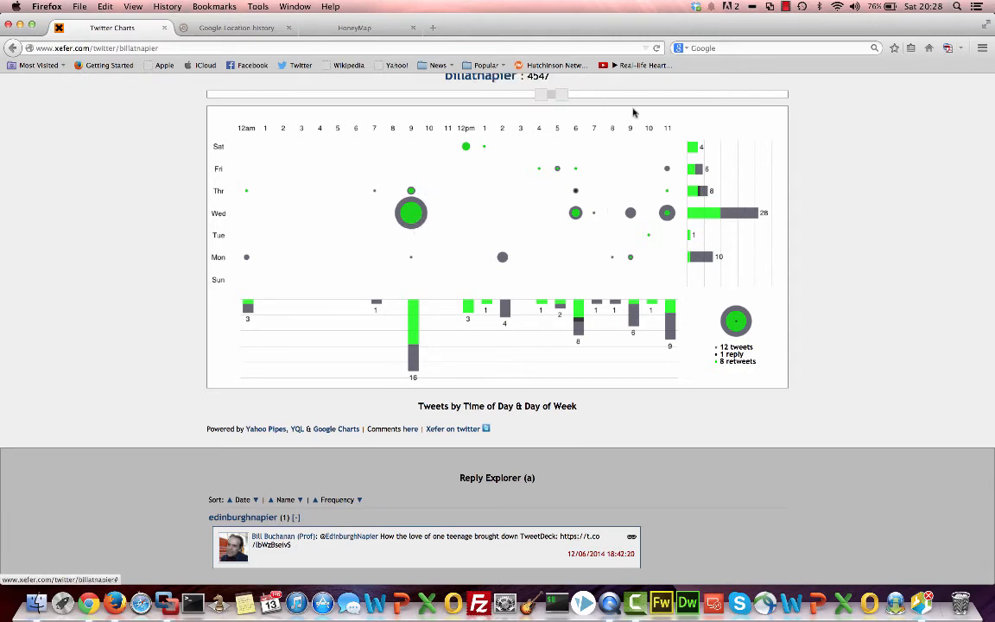
pyautogui.moveTo(449, 257)
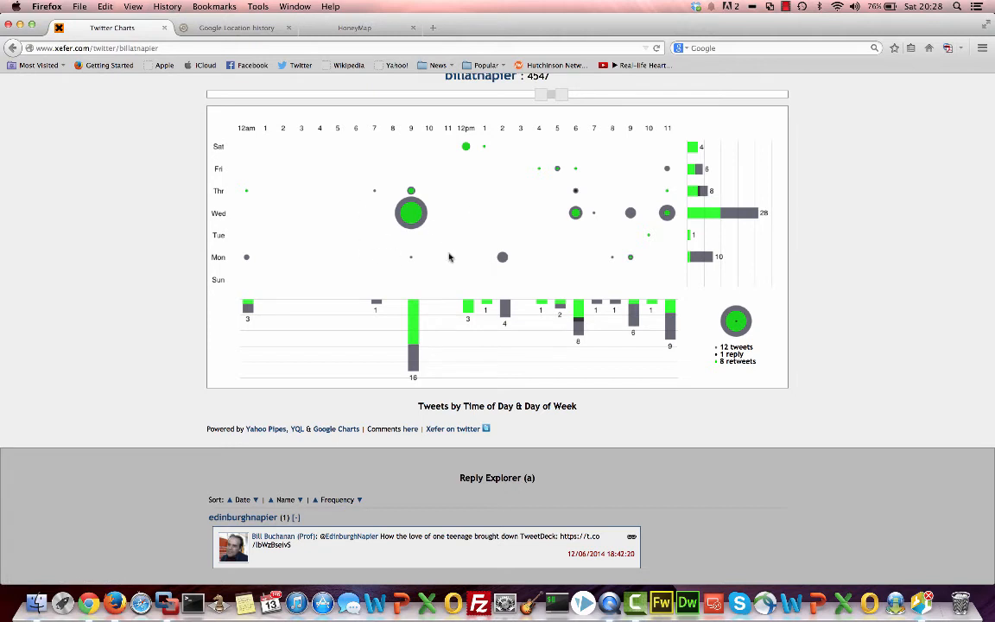
pyautogui.moveTo(544, 305)
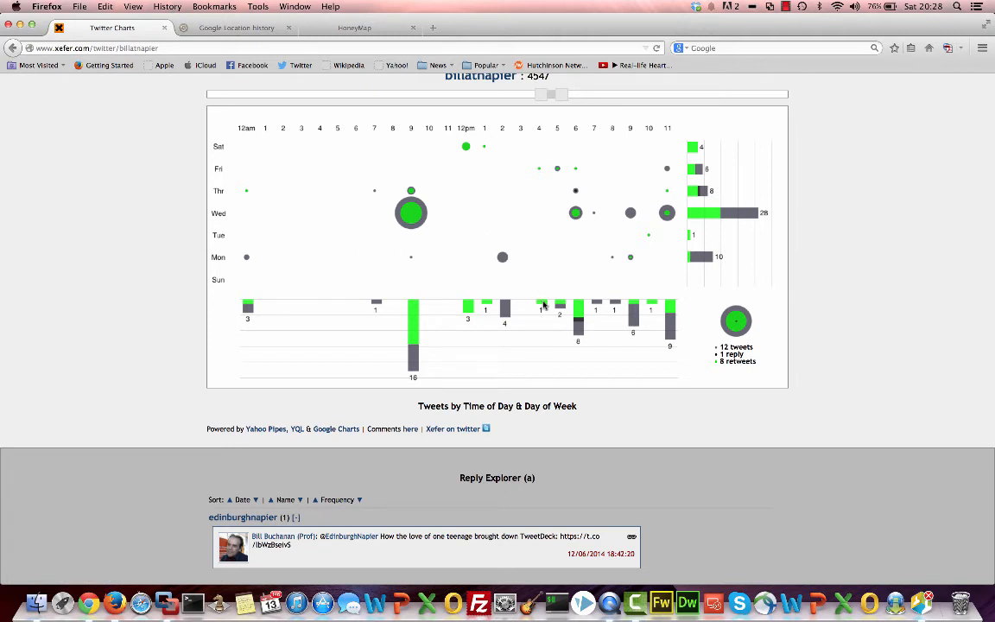
pyautogui.moveTo(691, 345)
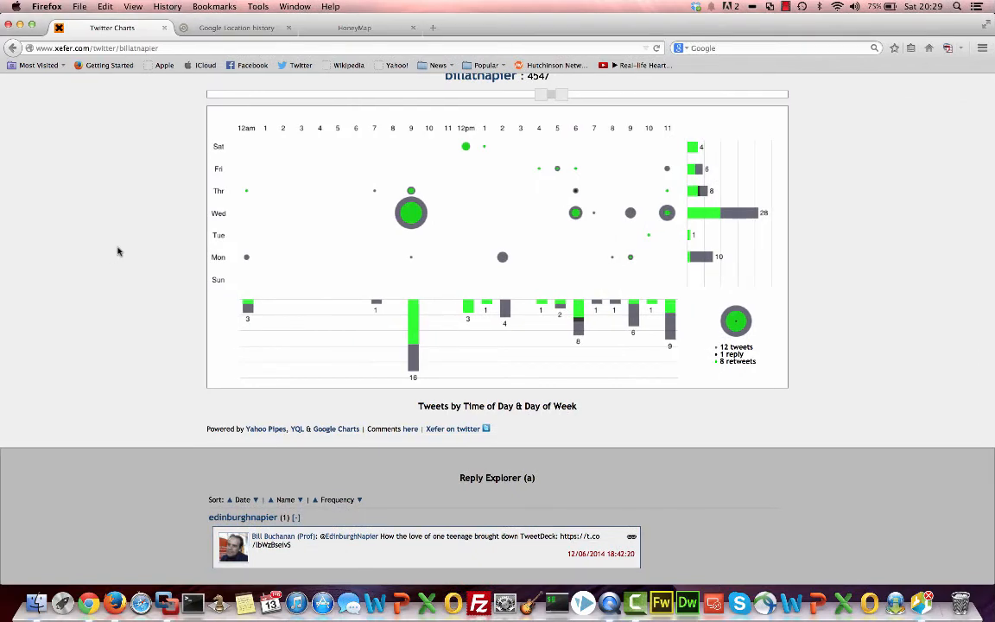
# - Show the September 10, 2014 Glasgow–Edinburgh route in the Google Location History tab
pyautogui.click(235, 27)
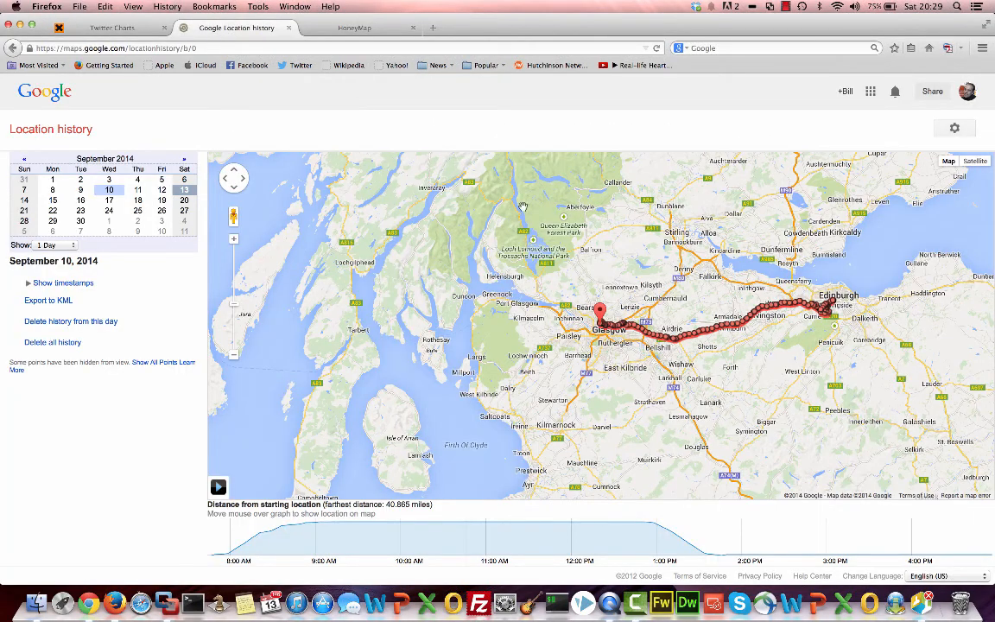
pyautogui.moveTo(593, 470)
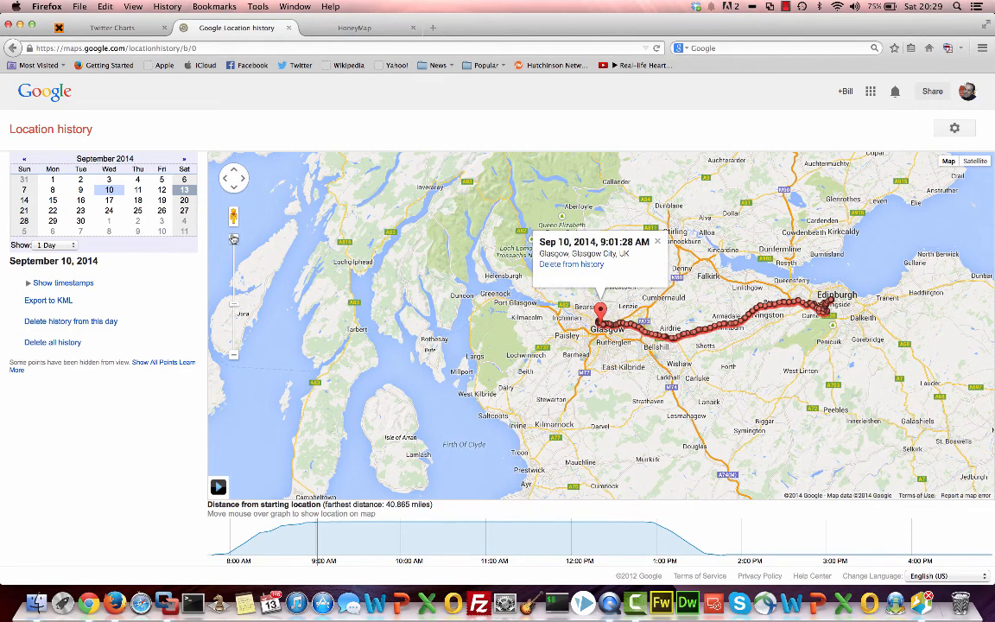
# - Zoom the map in on the Glasgow start point showing its 9:01:28 AM timestamp
pyautogui.click(233, 242)
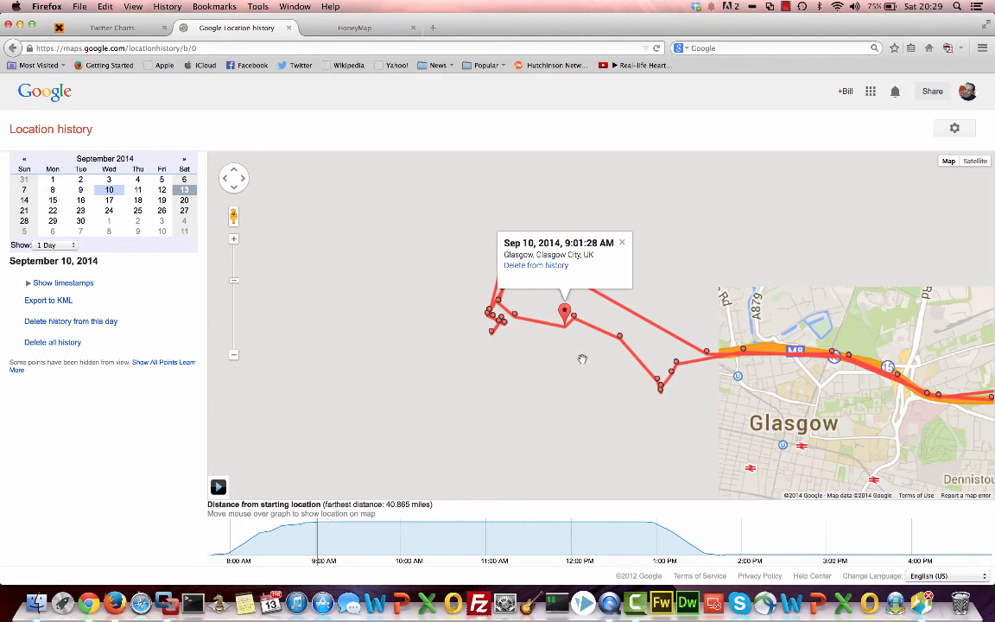
pyautogui.moveTo(584, 225)
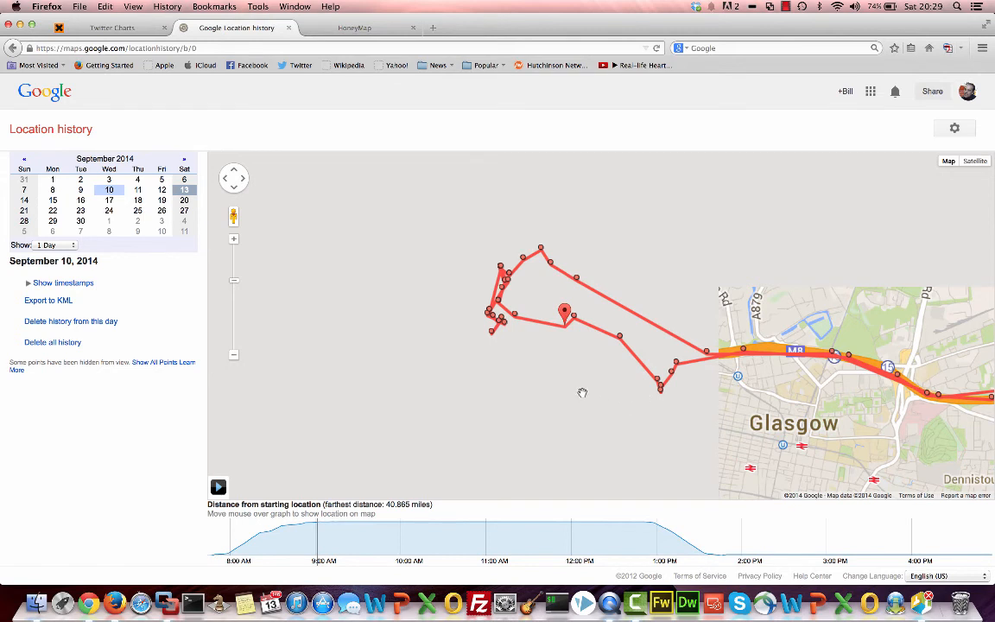
pyautogui.moveTo(663, 353)
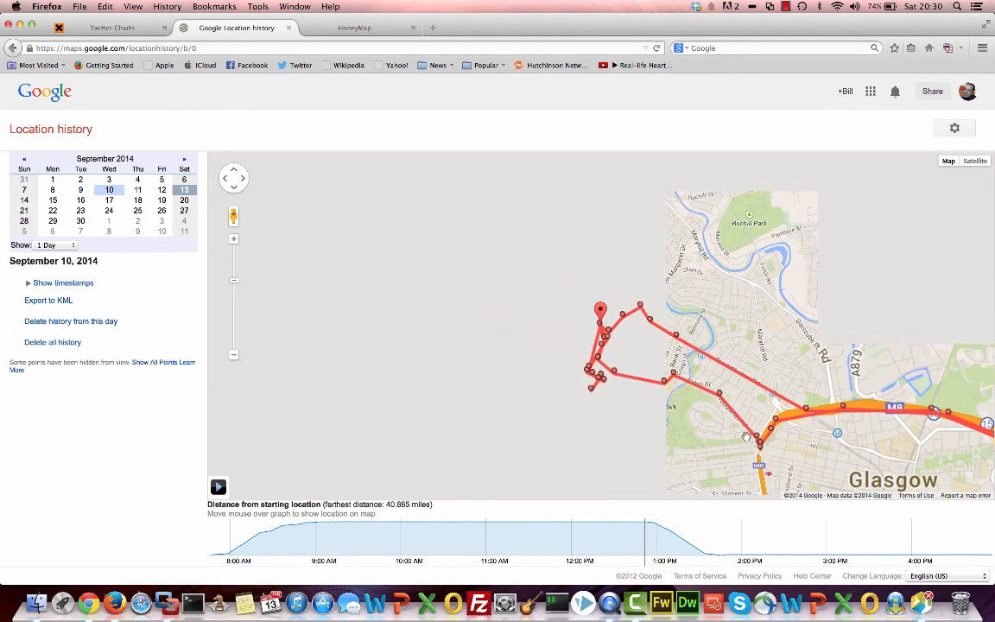
pyautogui.moveTo(339, 532)
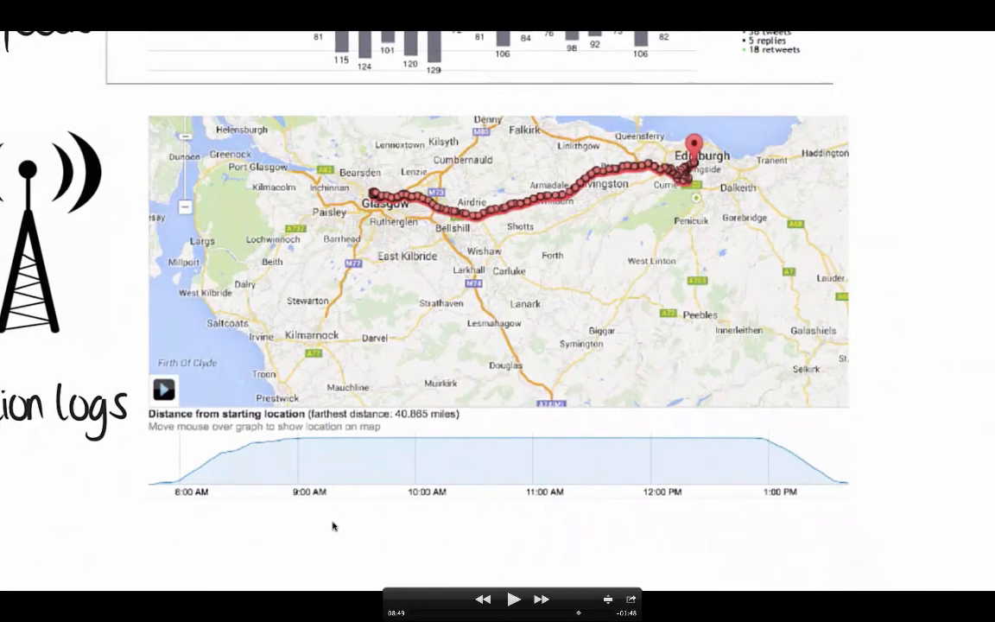
pyautogui.moveTo(291, 615)
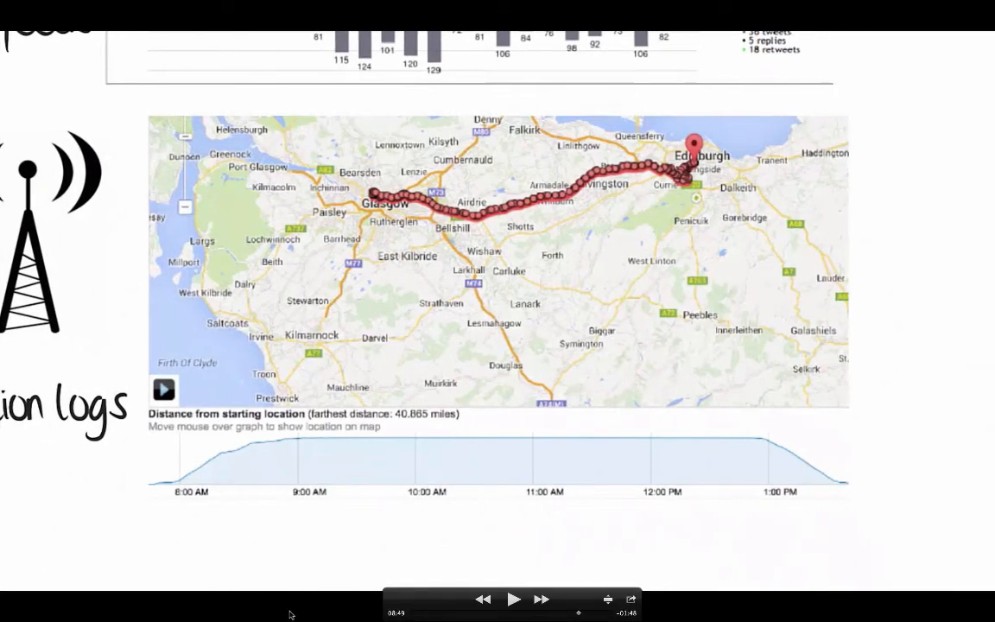
pyautogui.moveTo(361, 586)
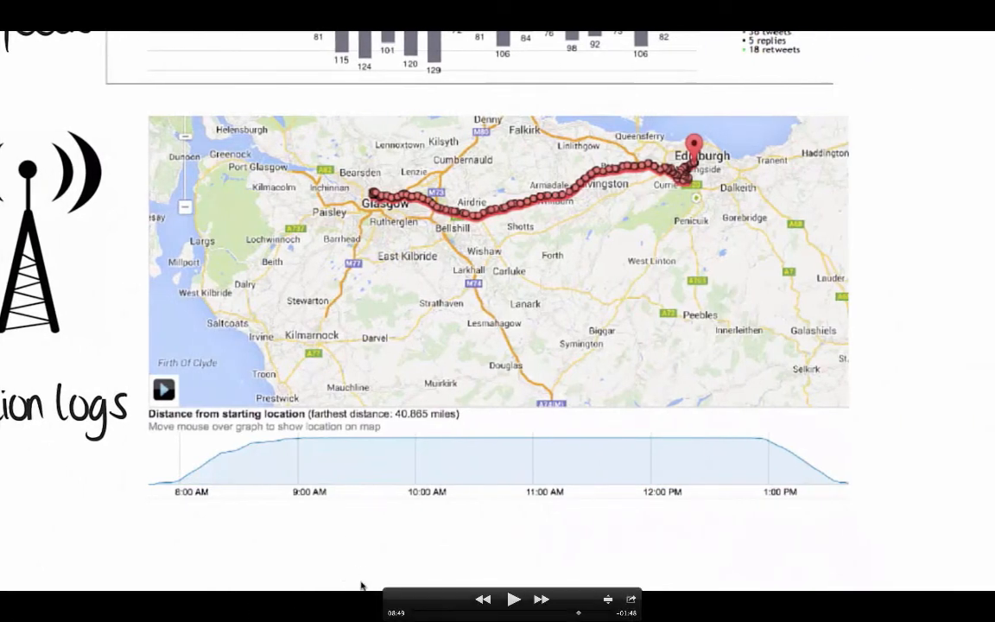